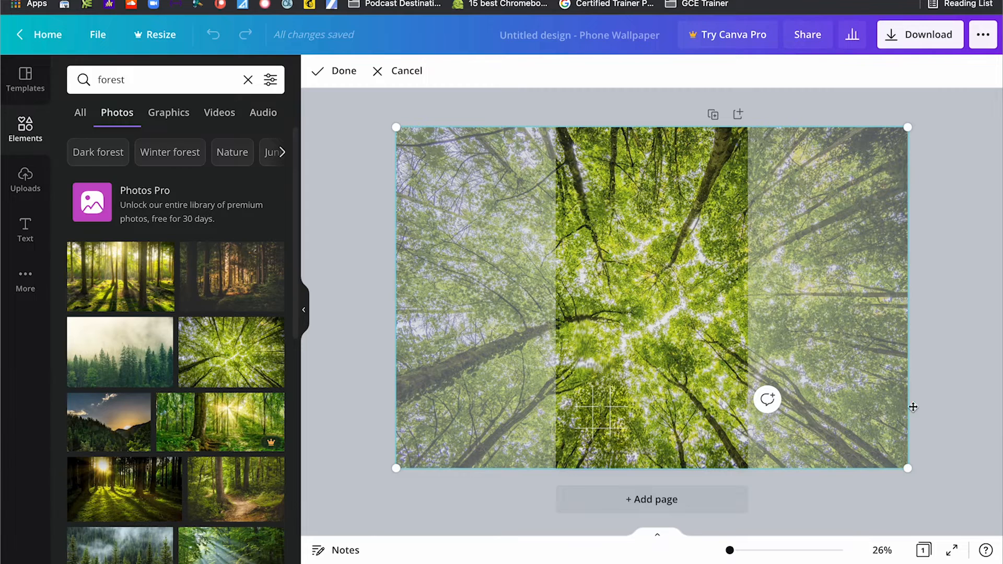
Confirm the forest canopy photo's placement so it fills the wallpaper page.
{"action": "left_click", "coordinate": [344, 70]}
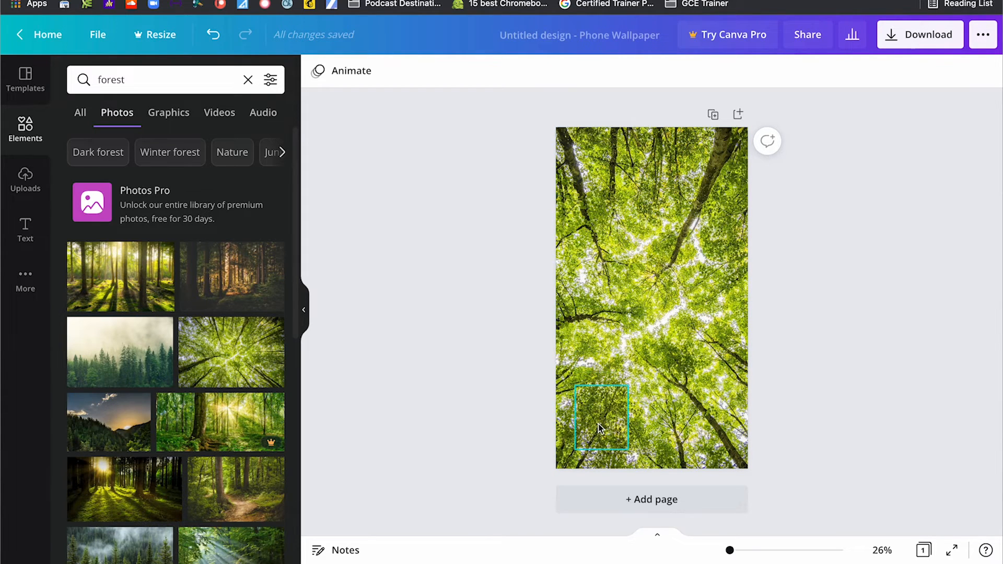
Select the forest background photo and bring up its Edit image adjustments.
{"action": "left_click", "coordinate": [600, 428]}
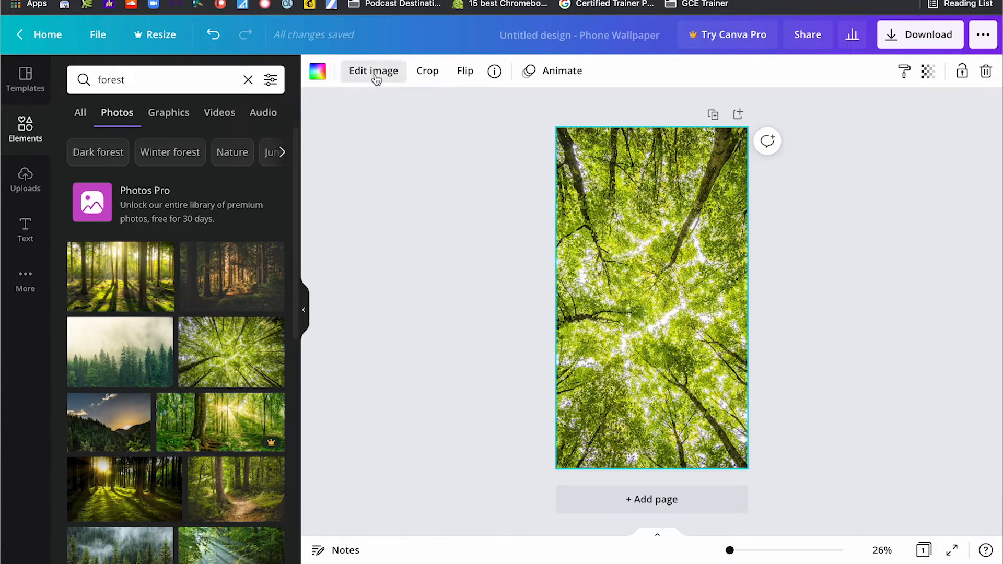
{"action": "left_click", "coordinate": [373, 71]}
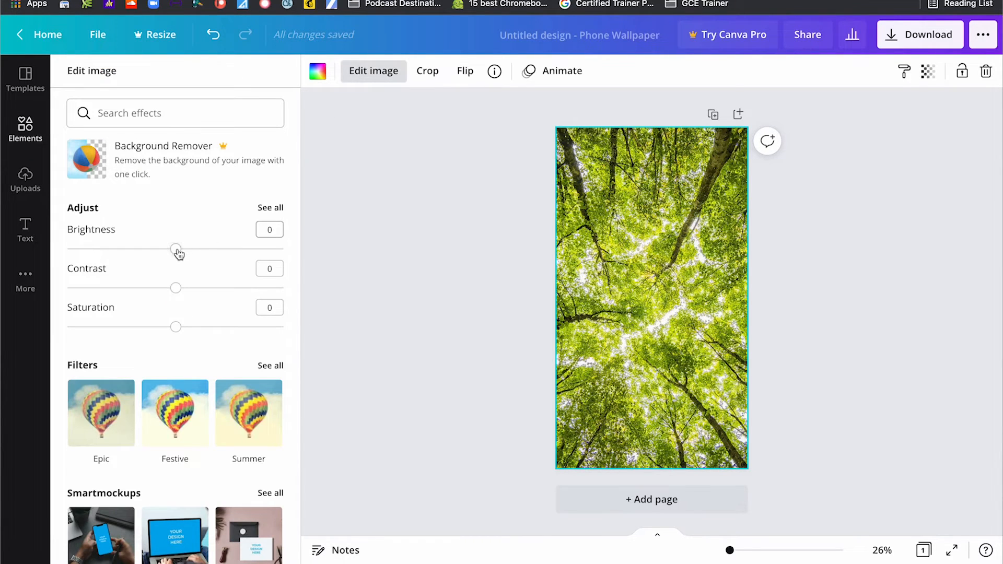